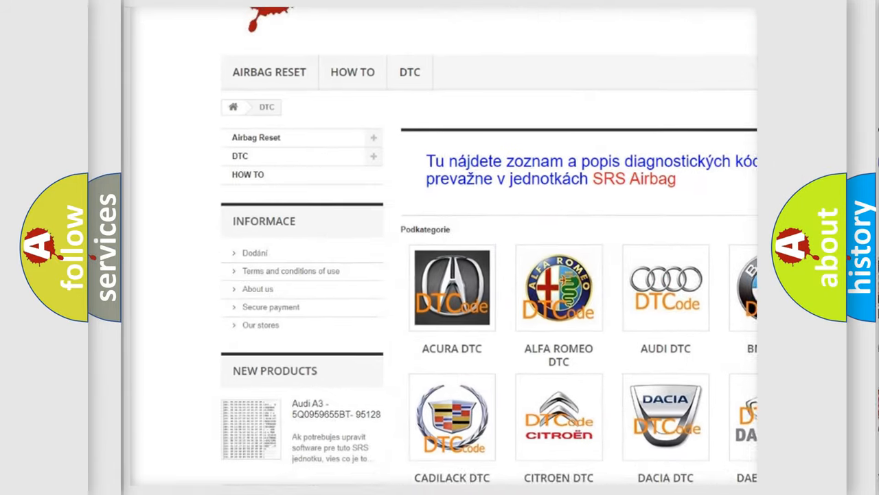
pyautogui.scroll(-3)
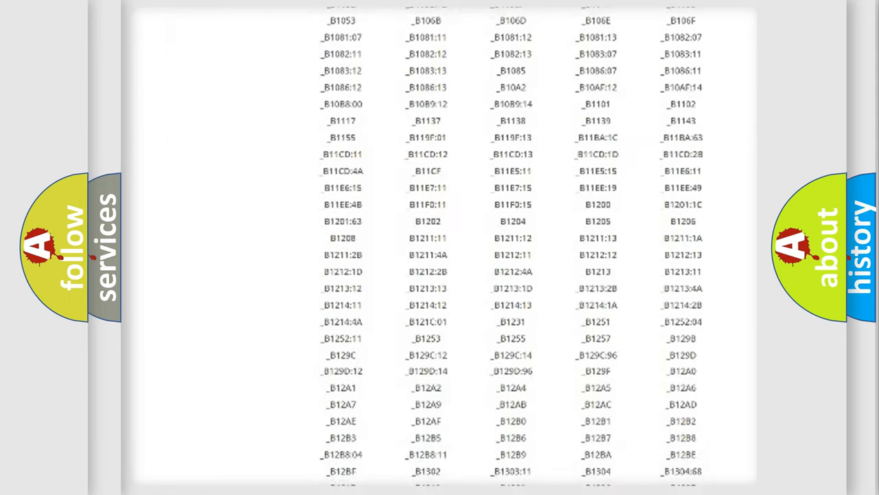
pyautogui.scroll(-3)
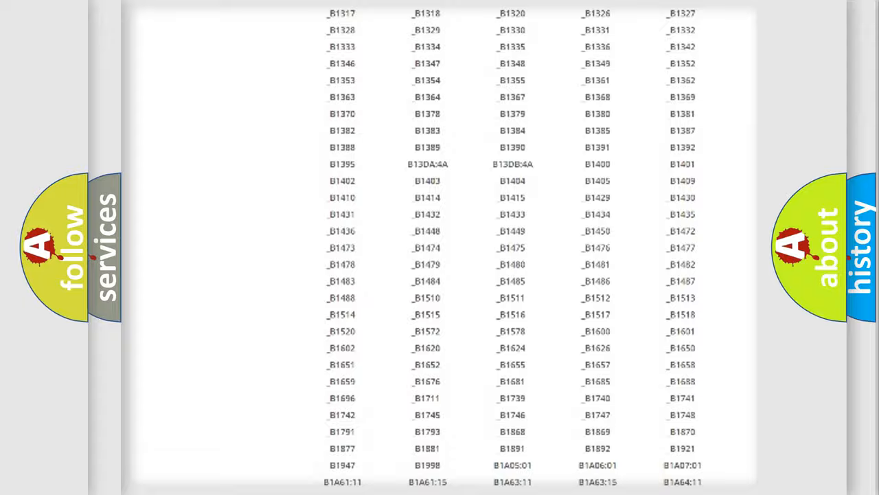